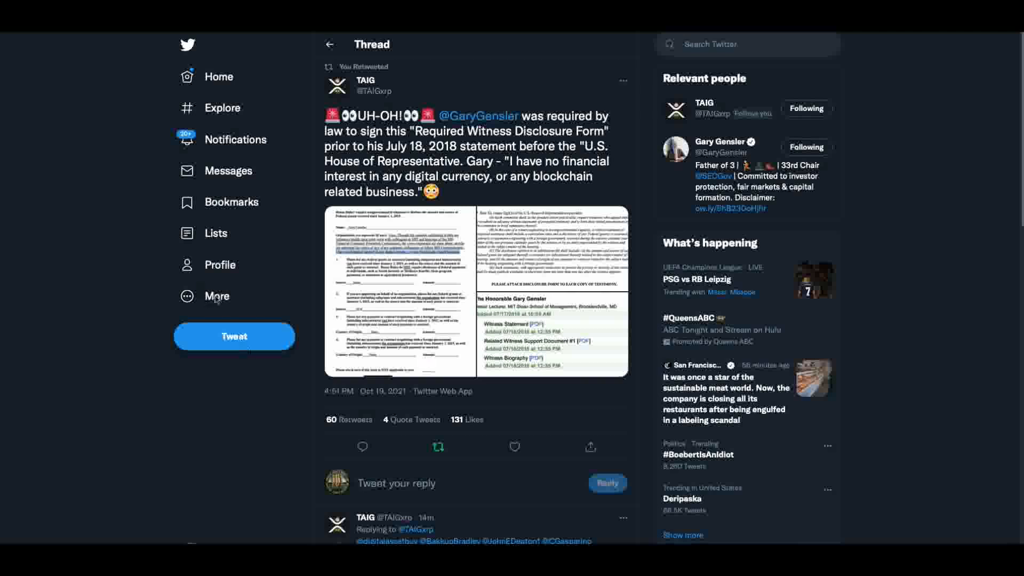
{"action": "mouse_move", "coordinate": [471, 150]}
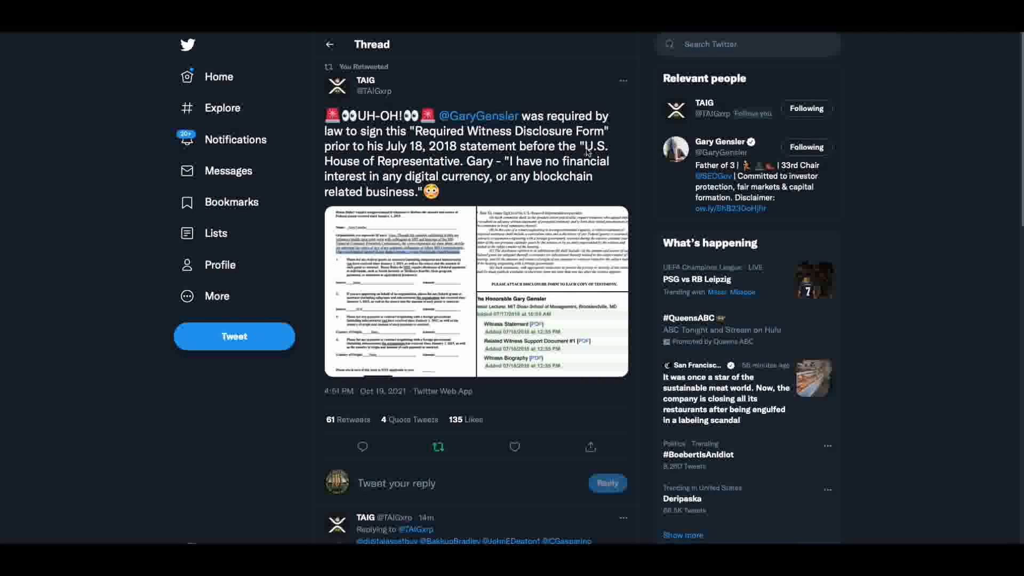
{"action": "mouse_move", "coordinate": [437, 310]}
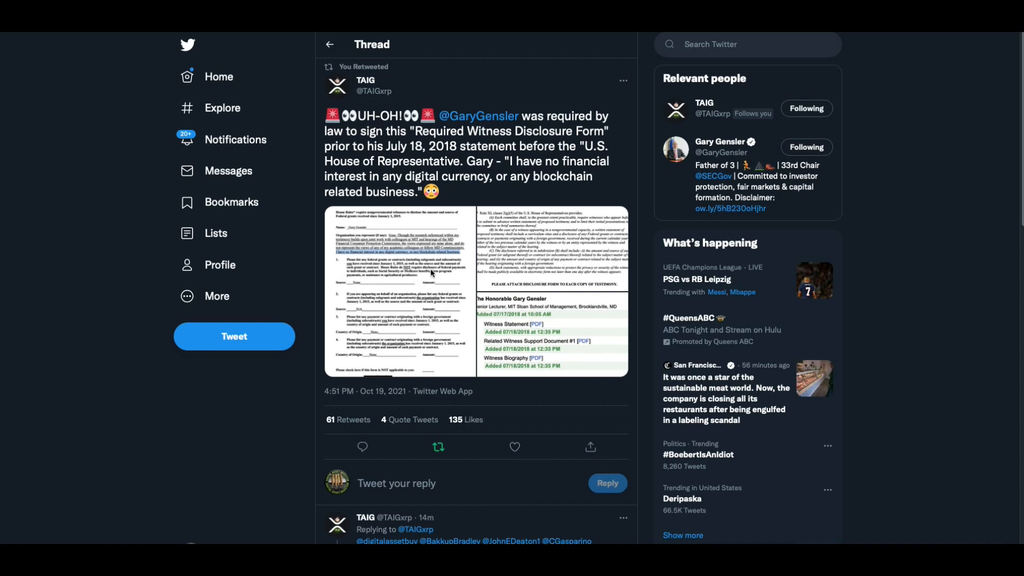
{"action": "mouse_move", "coordinate": [410, 215]}
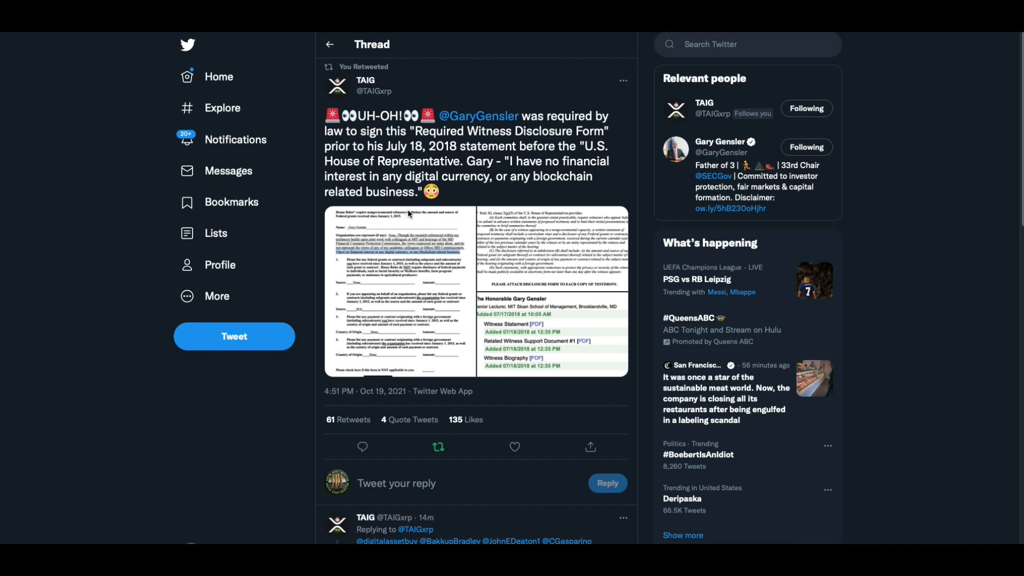
{"action": "mouse_move", "coordinate": [413, 266]}
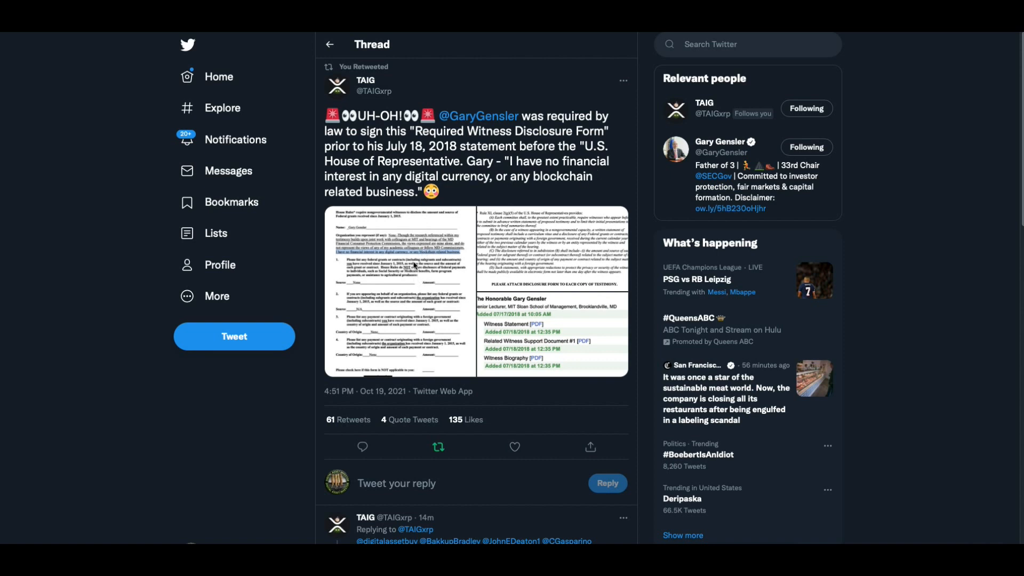
Step: Enlarge the witness disclosure form image, then close the image viewer
{"action": "left_click", "coordinate": [399, 291]}
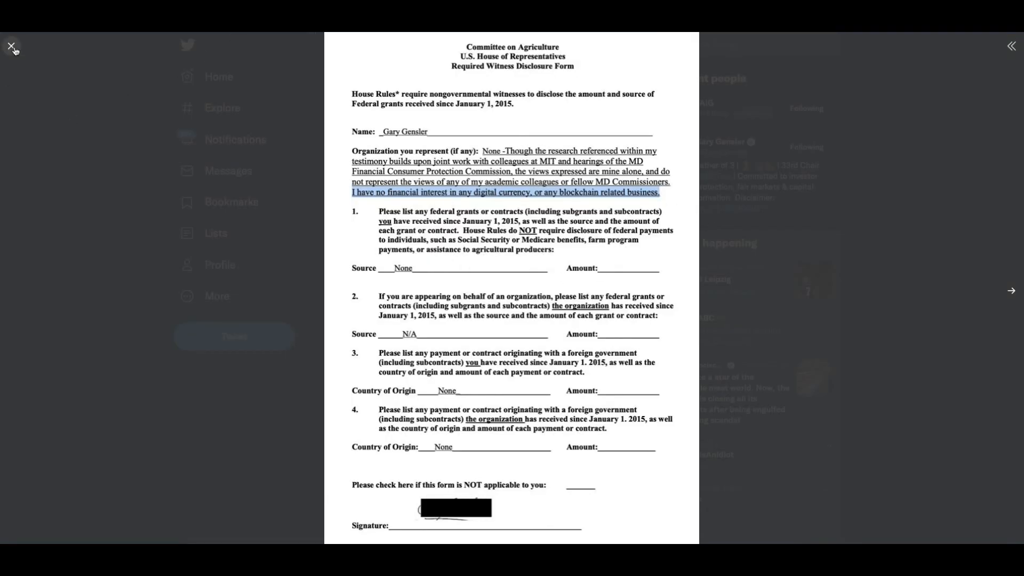
{"action": "left_click", "coordinate": [12, 46]}
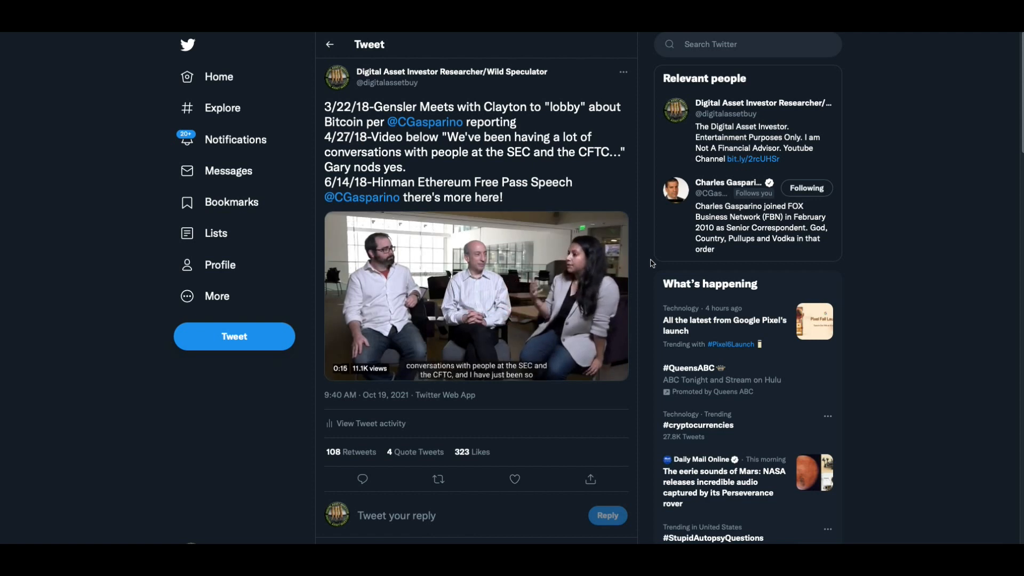
Step: Play the 18-second conversation video, restart it, then open the follow-up Ethereum–Hinman tweet
{"action": "left_click", "coordinate": [475, 295]}
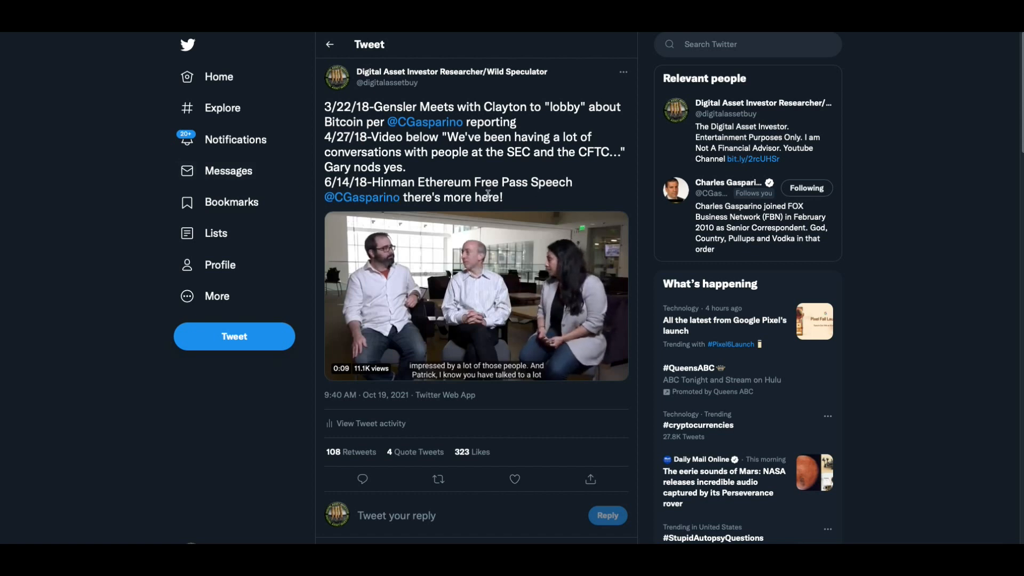
{"action": "left_click", "coordinate": [475, 295]}
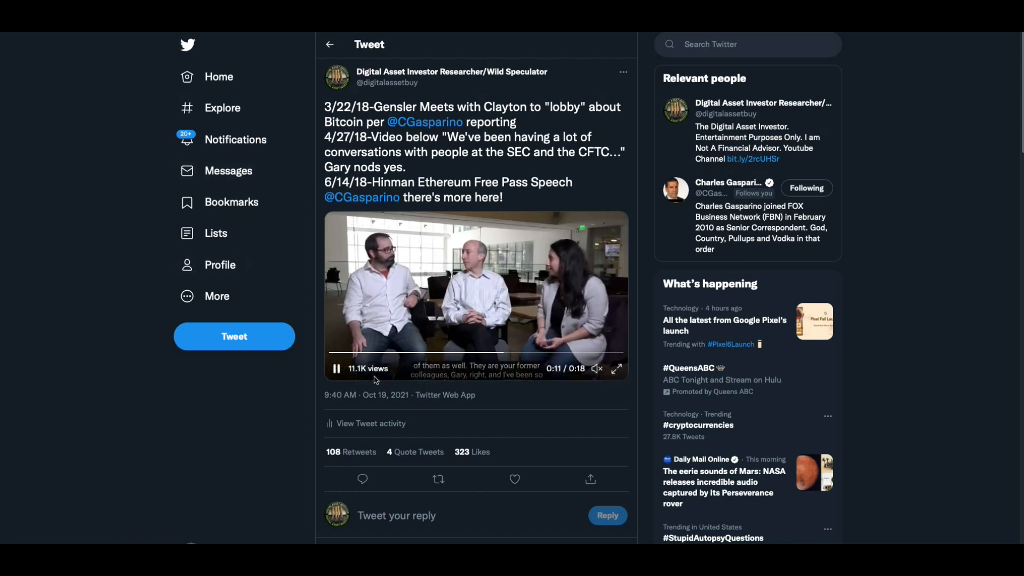
{"action": "mouse_move", "coordinate": [516, 213]}
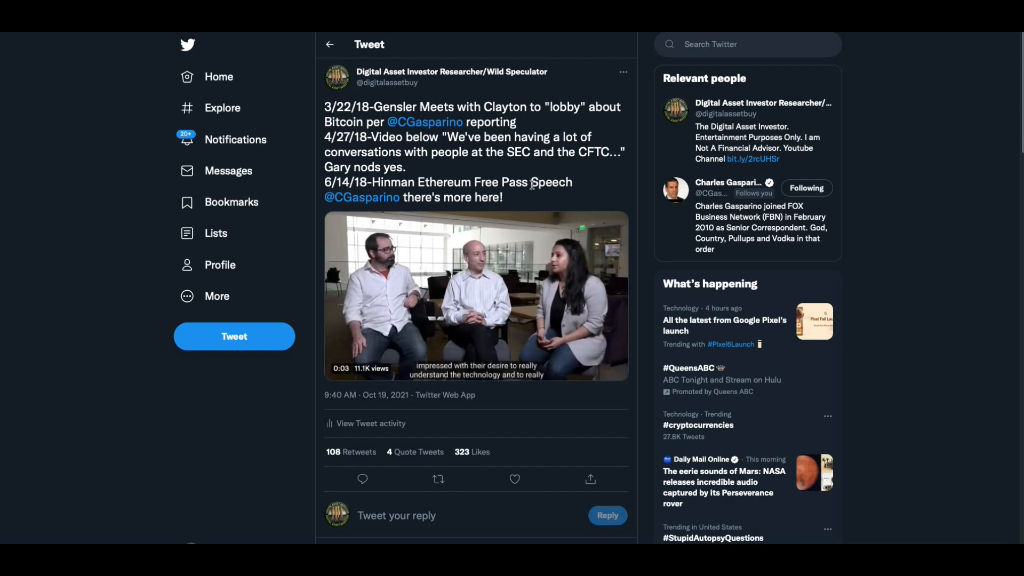
{"action": "left_click", "coordinate": [476, 295]}
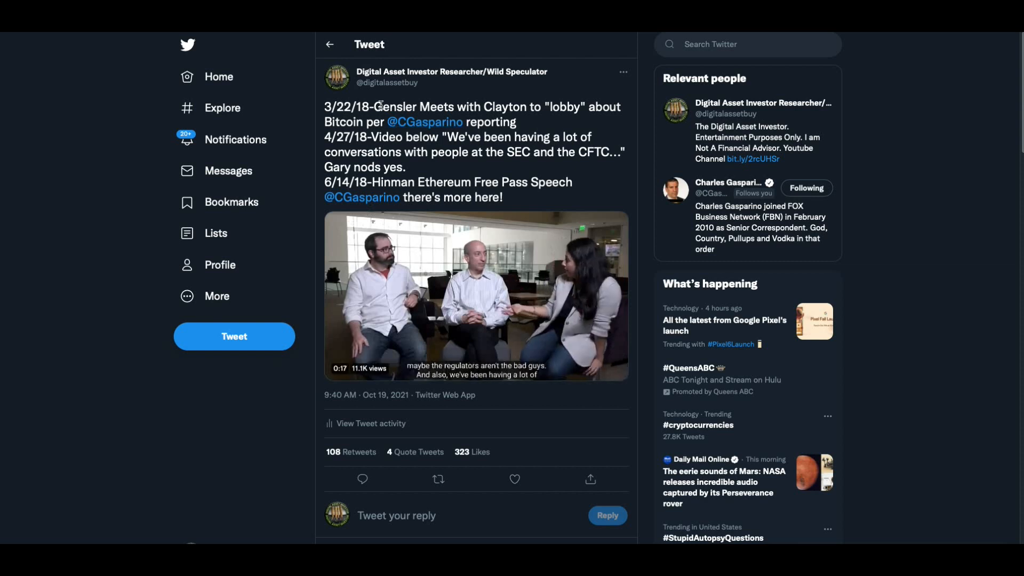
{"action": "left_click", "coordinate": [515, 479]}
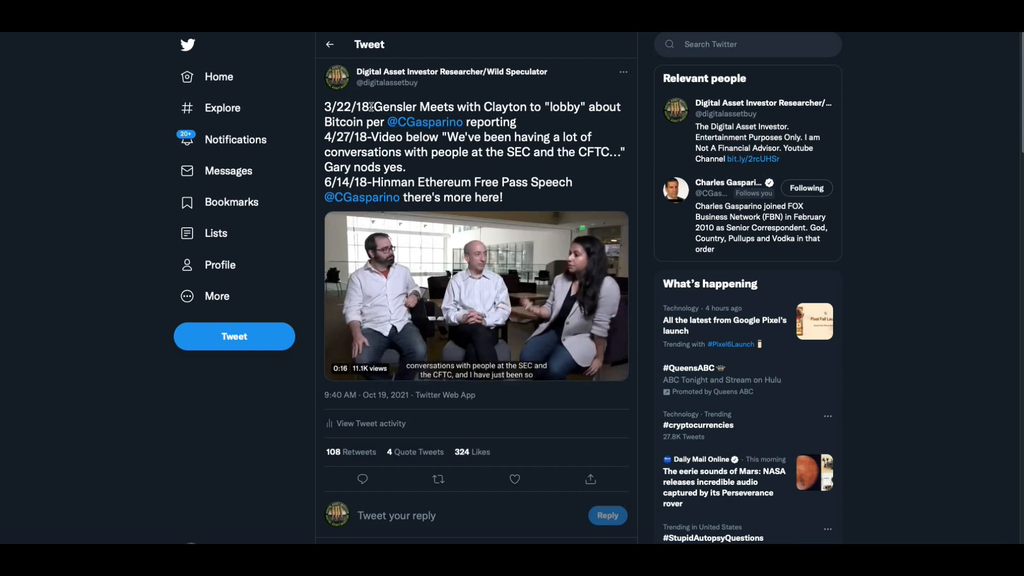
{"action": "left_click", "coordinate": [475, 295]}
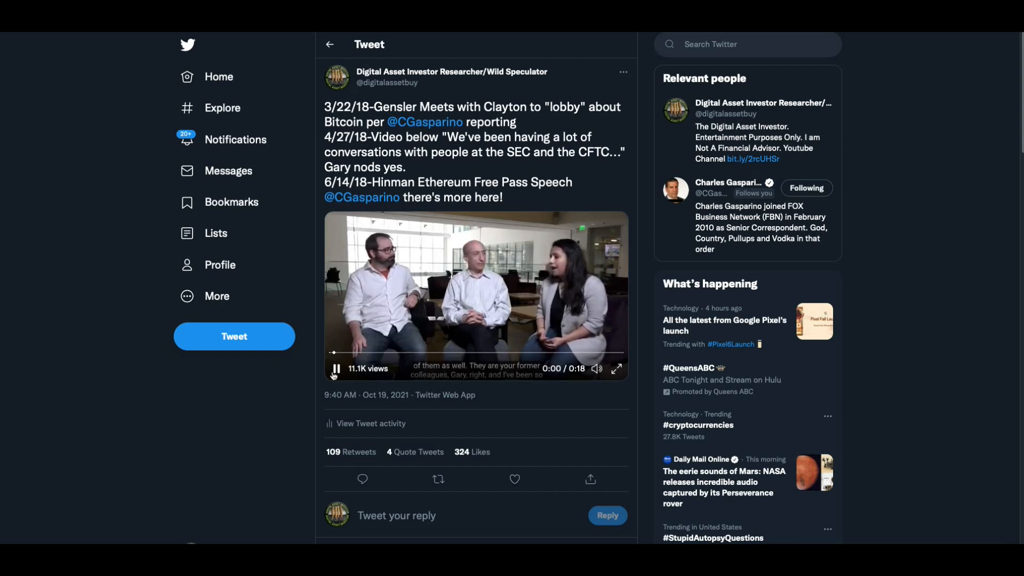
{"action": "left_click", "coordinate": [334, 369]}
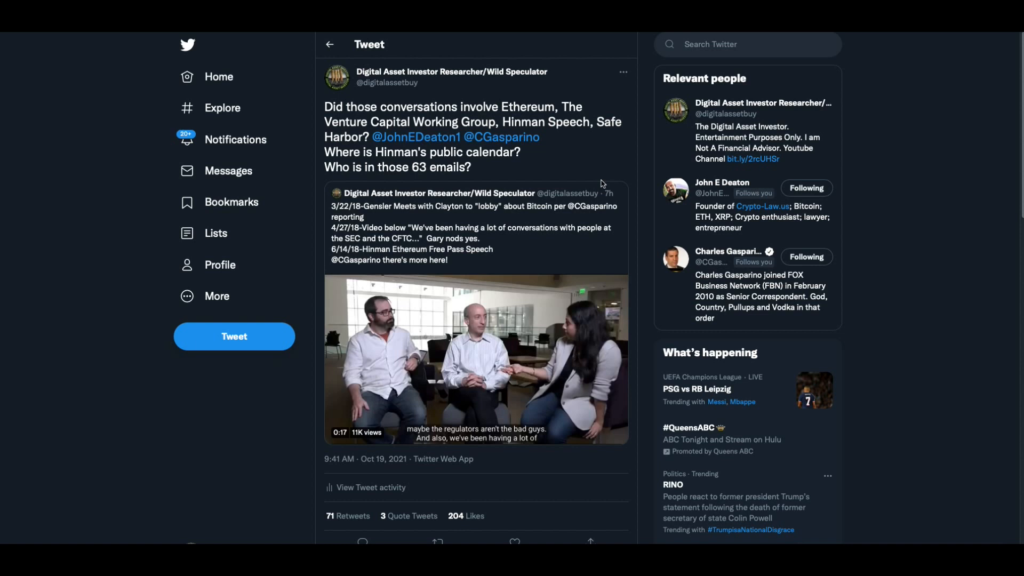
{"action": "mouse_move", "coordinate": [312, 101]}
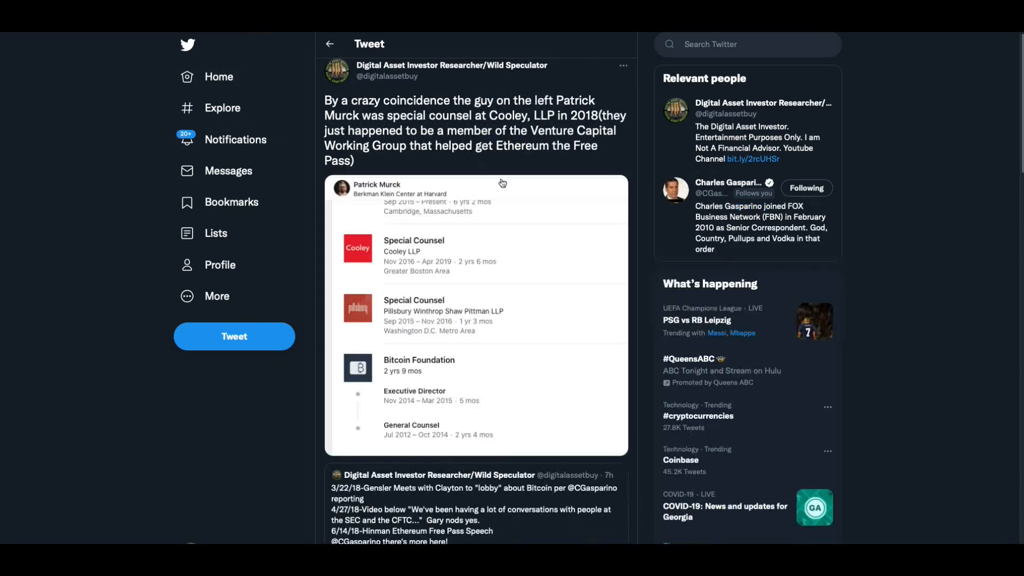
{"action": "mouse_move", "coordinate": [467, 163]}
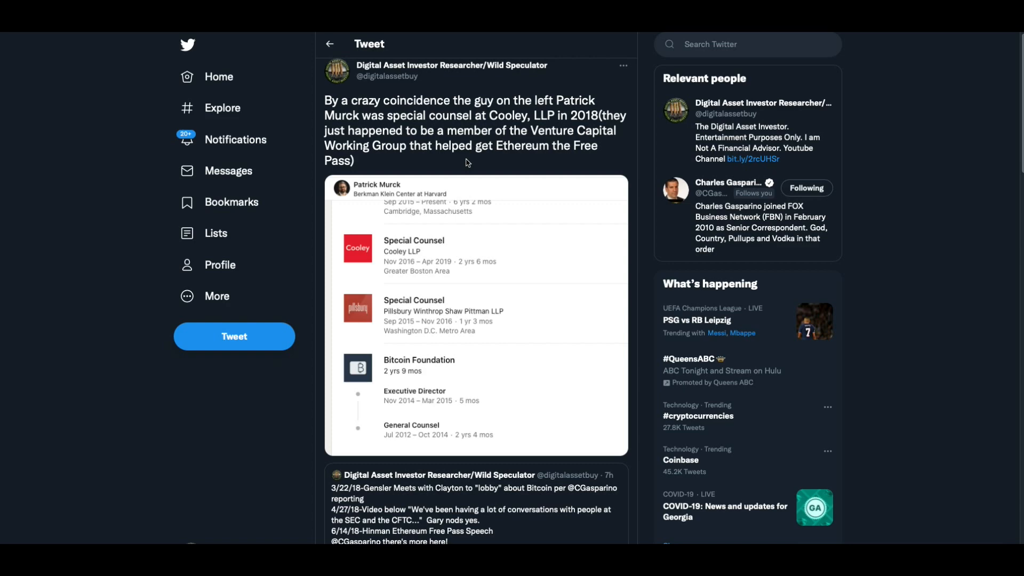
{"action": "mouse_move", "coordinate": [463, 35]}
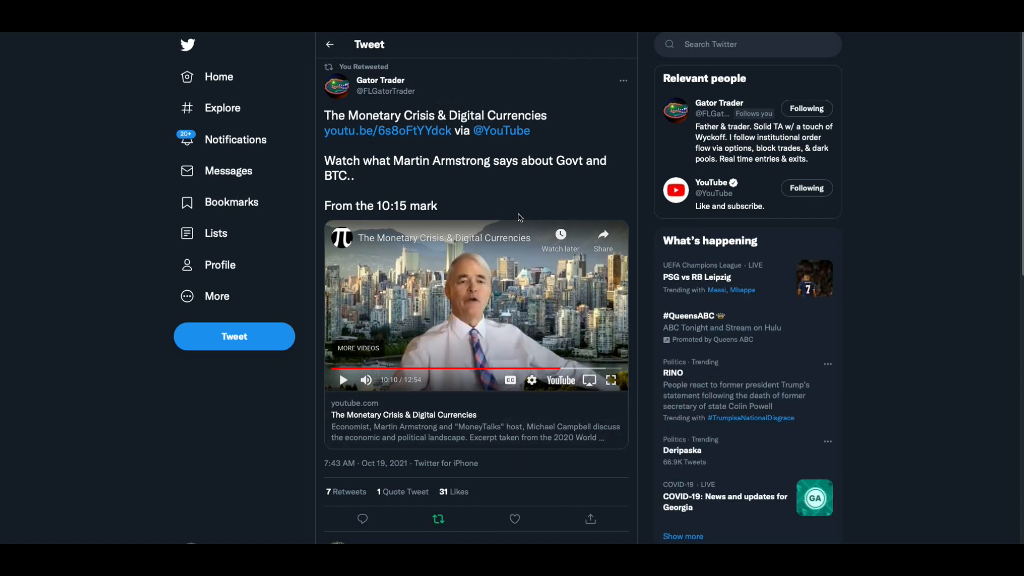
{"action": "mouse_move", "coordinate": [535, 243]}
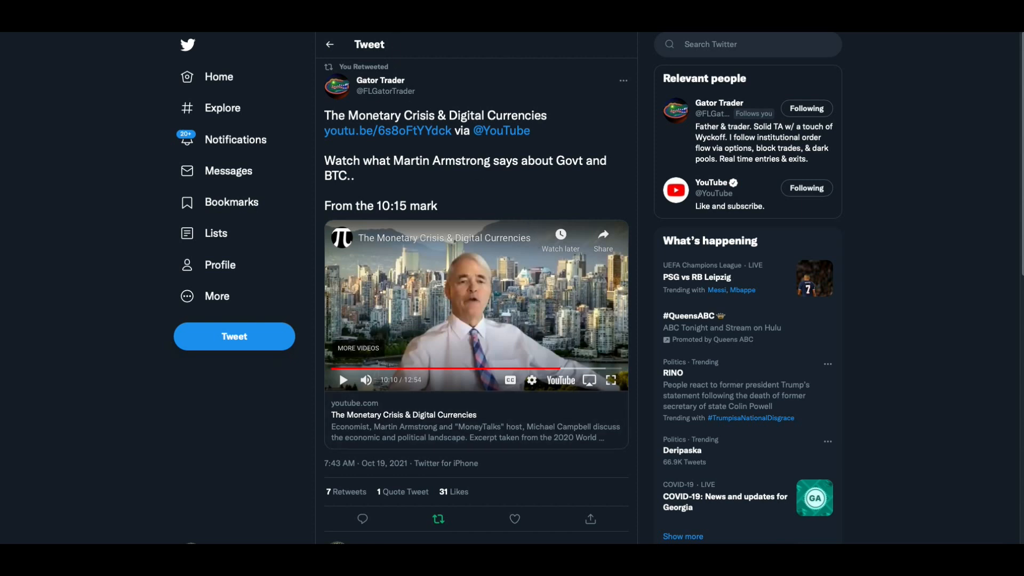
{"action": "mouse_move", "coordinate": [387, 131]}
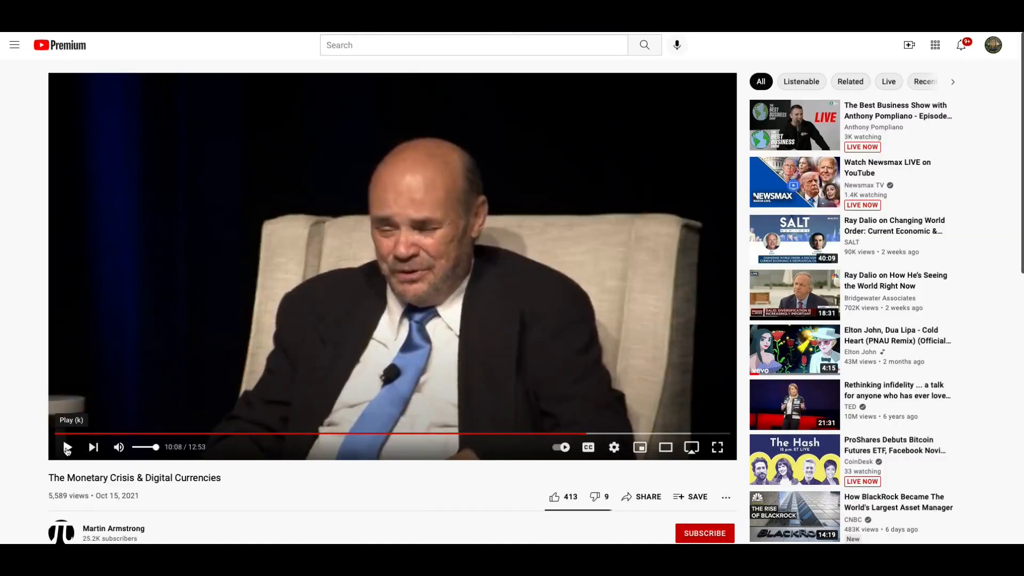
{"action": "left_click", "coordinate": [67, 448]}
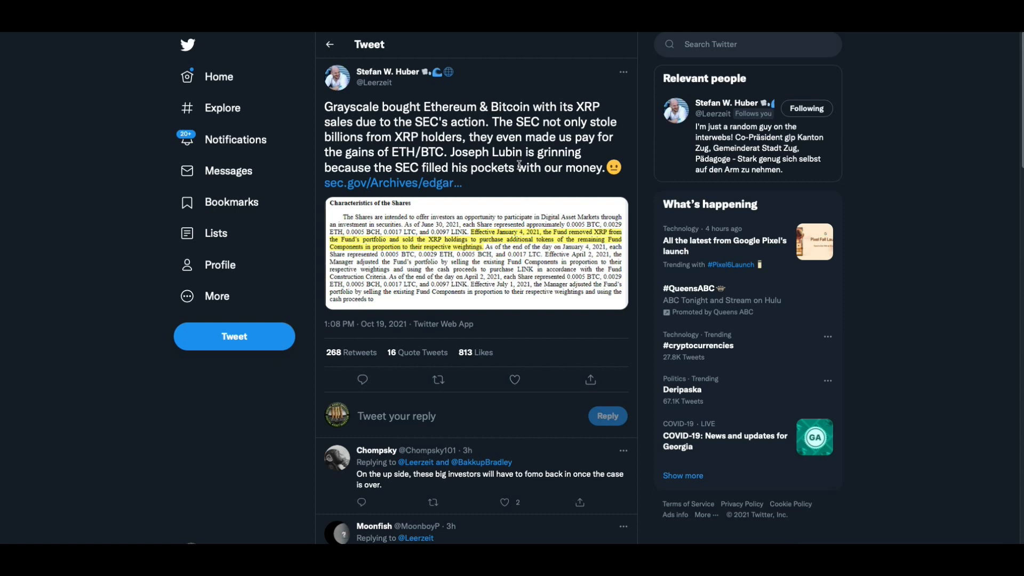
{"action": "mouse_move", "coordinate": [520, 183]}
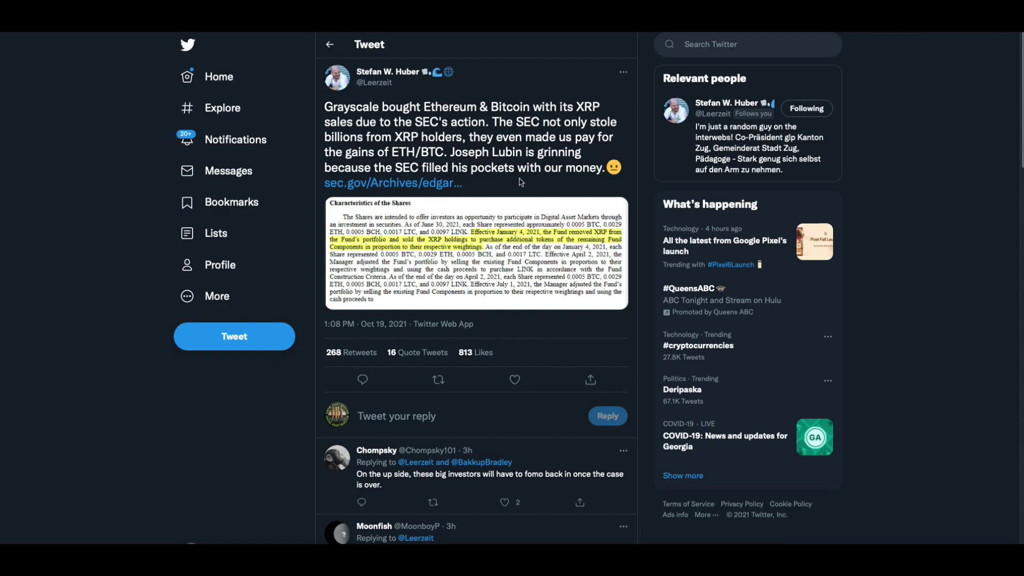
Step: View the fund document excerpt full size, then close the lightbox
{"action": "left_click", "coordinate": [475, 255]}
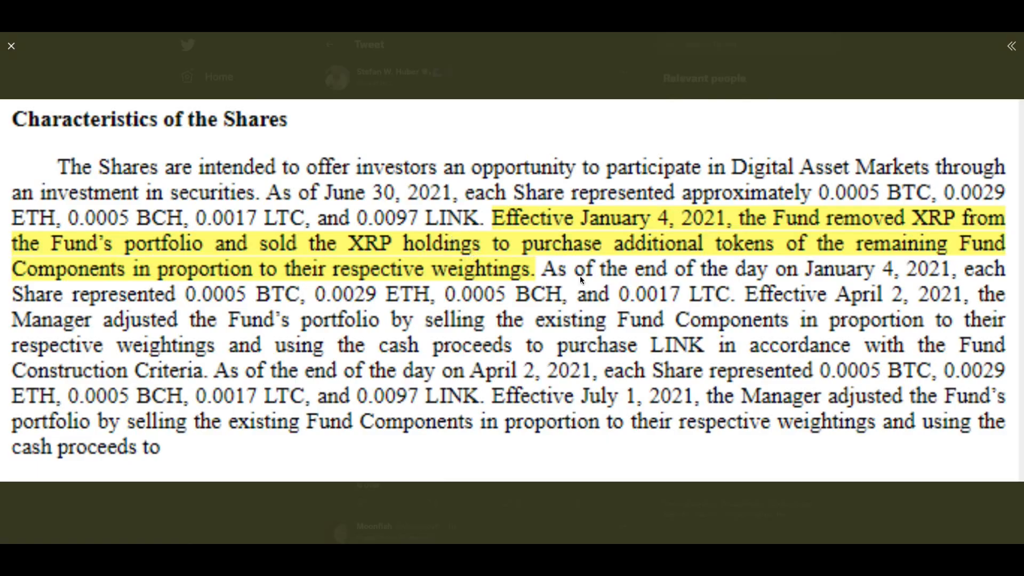
{"action": "mouse_move", "coordinate": [776, 296]}
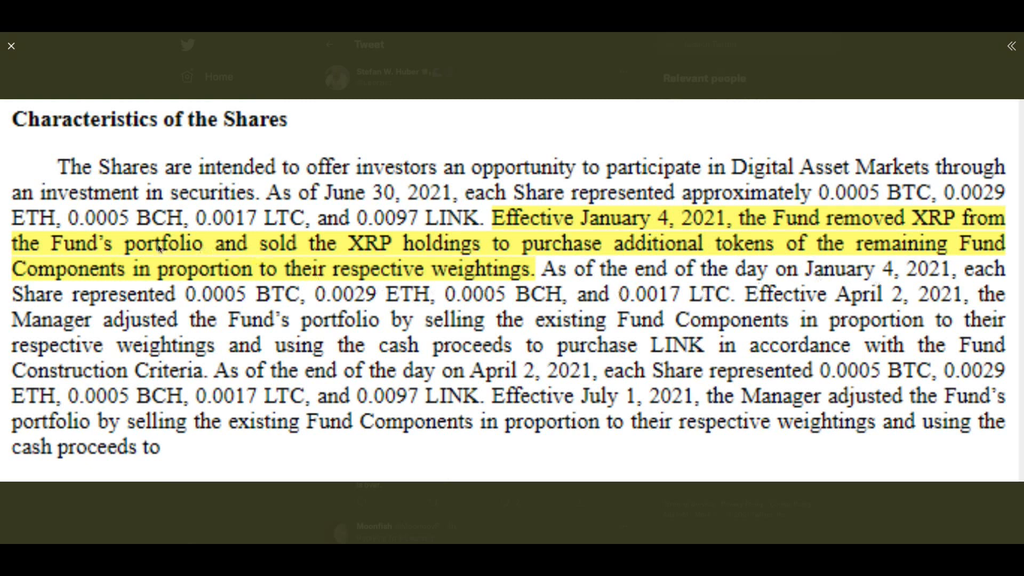
{"action": "mouse_move", "coordinate": [552, 273]}
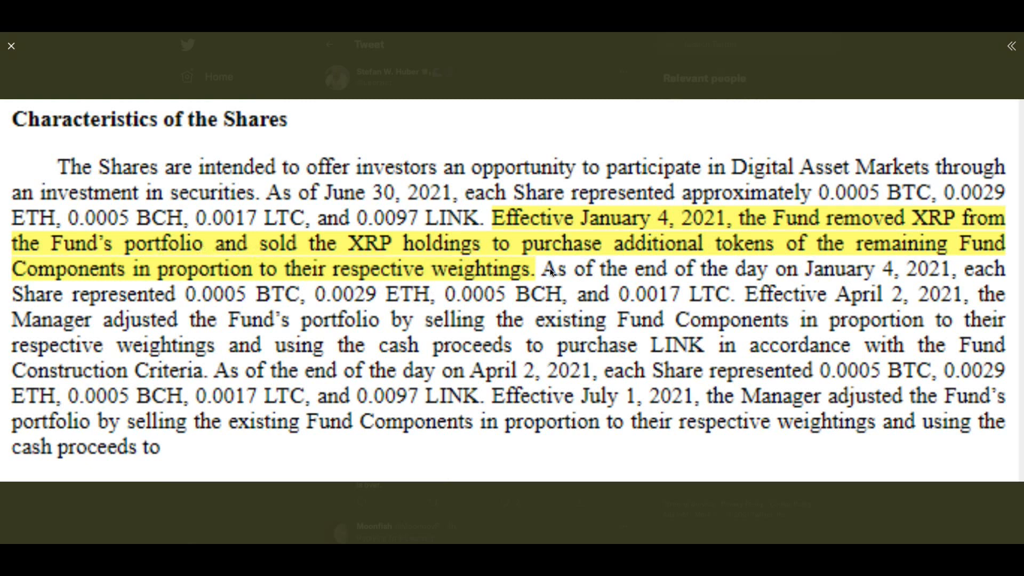
{"action": "mouse_move", "coordinate": [705, 271]}
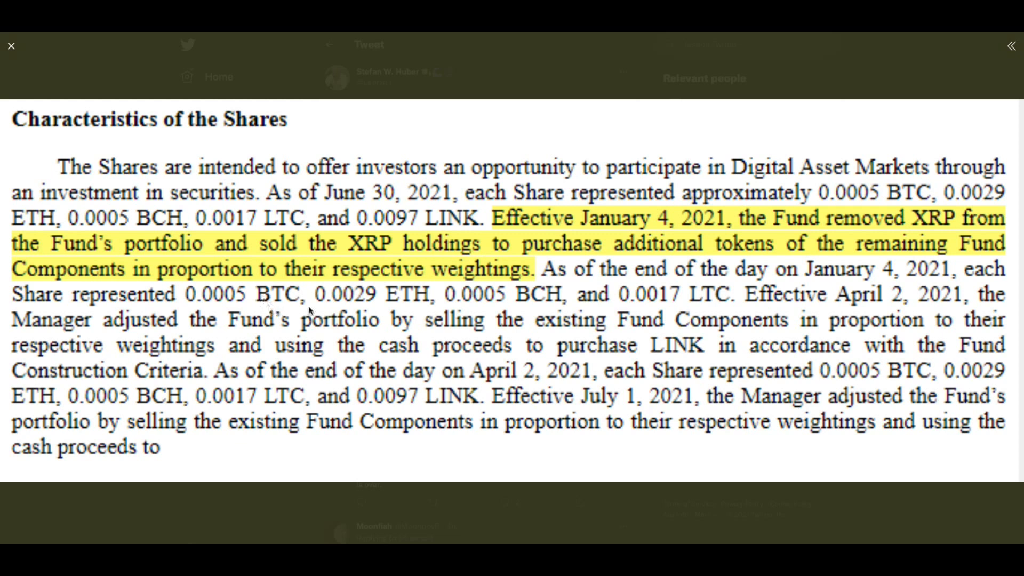
{"action": "mouse_move", "coordinate": [31, 74]}
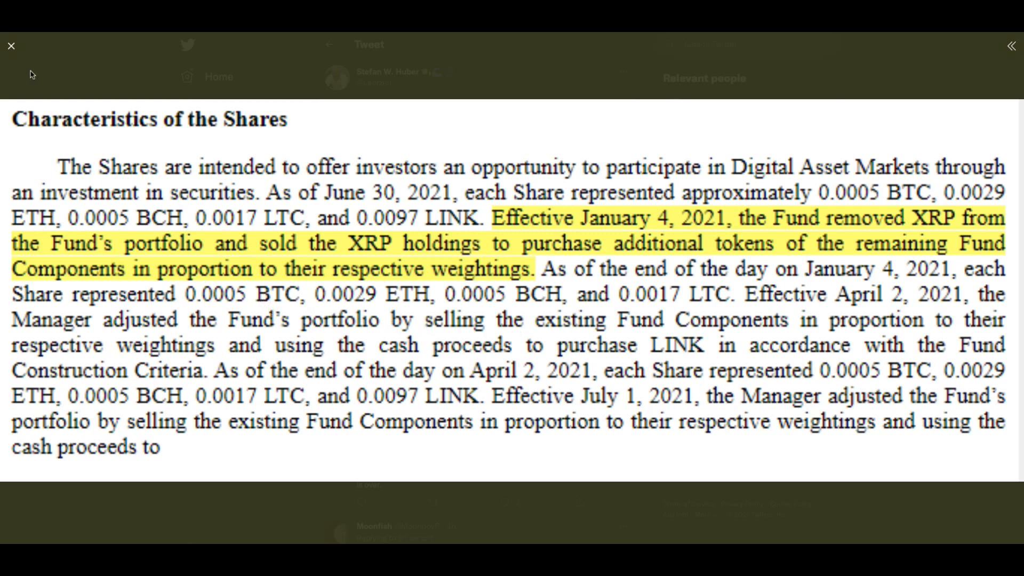
{"action": "left_click", "coordinate": [11, 46]}
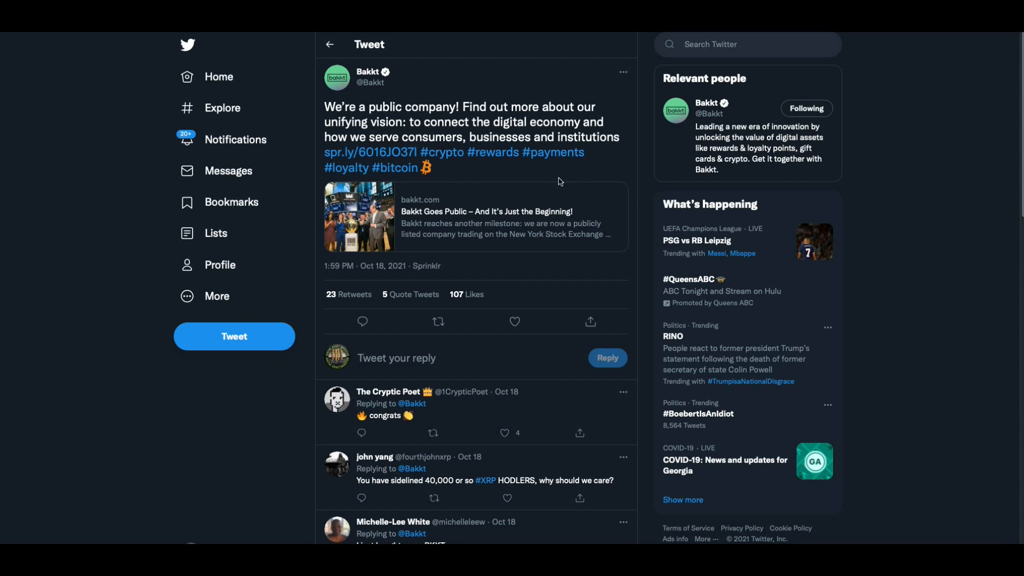
Step: Leave Bakkt's public company tweet for the Digital Asset Investor SEC tweet
{"action": "left_click", "coordinate": [690, 35]}
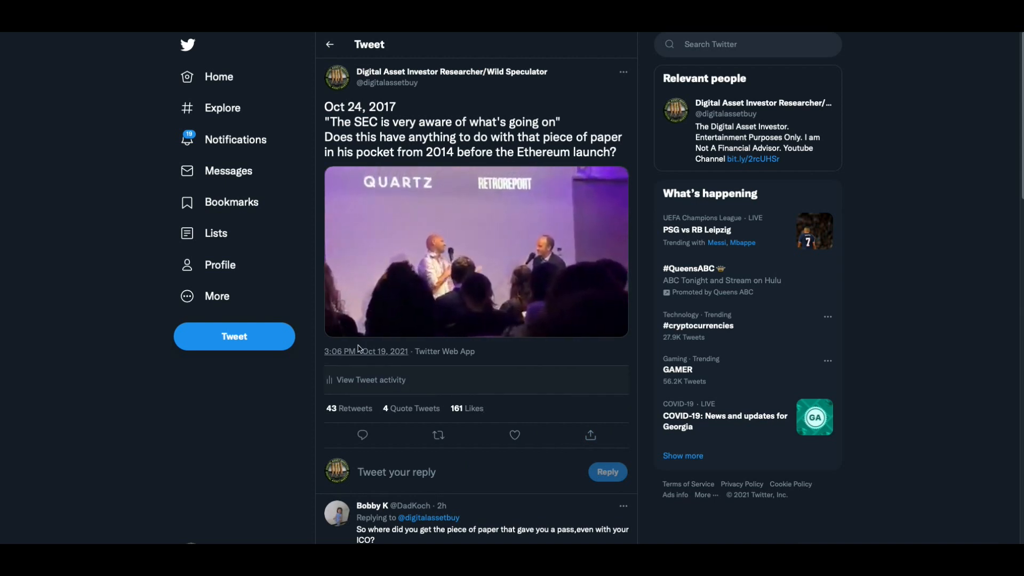
Step: Play the Quartz SEC clip through 0:27, stopping it at the end
{"action": "left_click", "coordinate": [476, 252]}
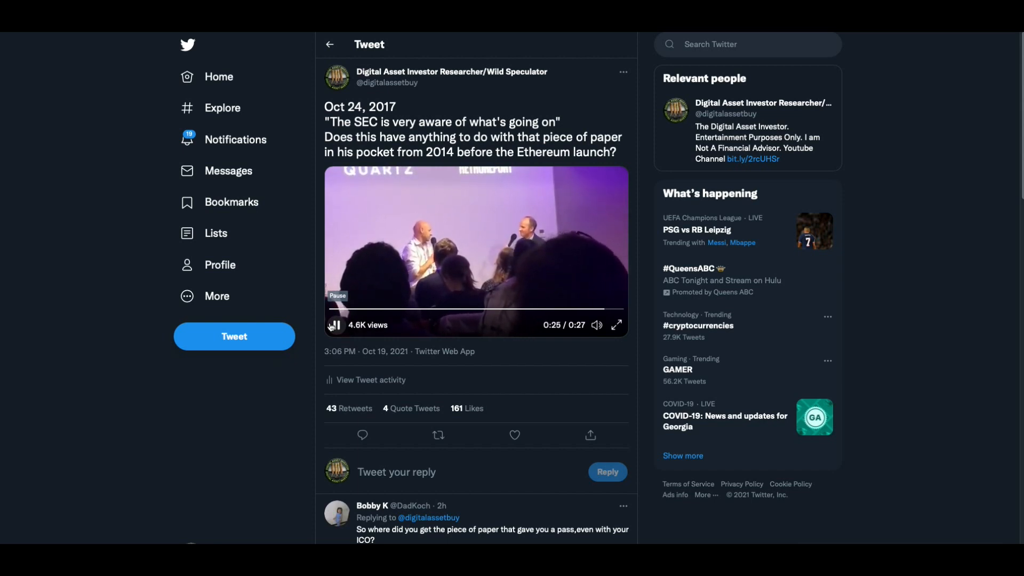
{"action": "left_click", "coordinate": [335, 326]}
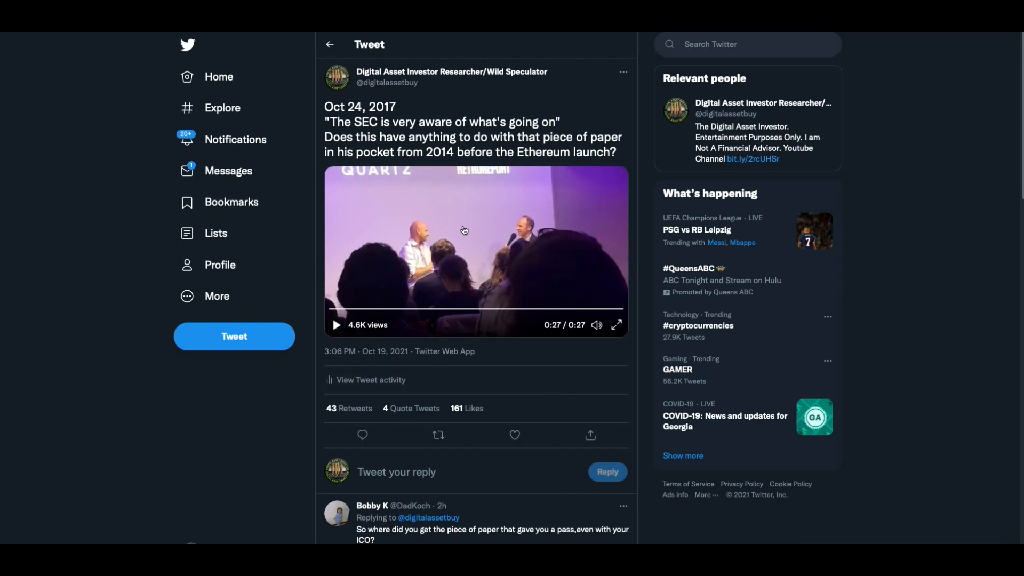
{"action": "mouse_move", "coordinate": [453, 143]}
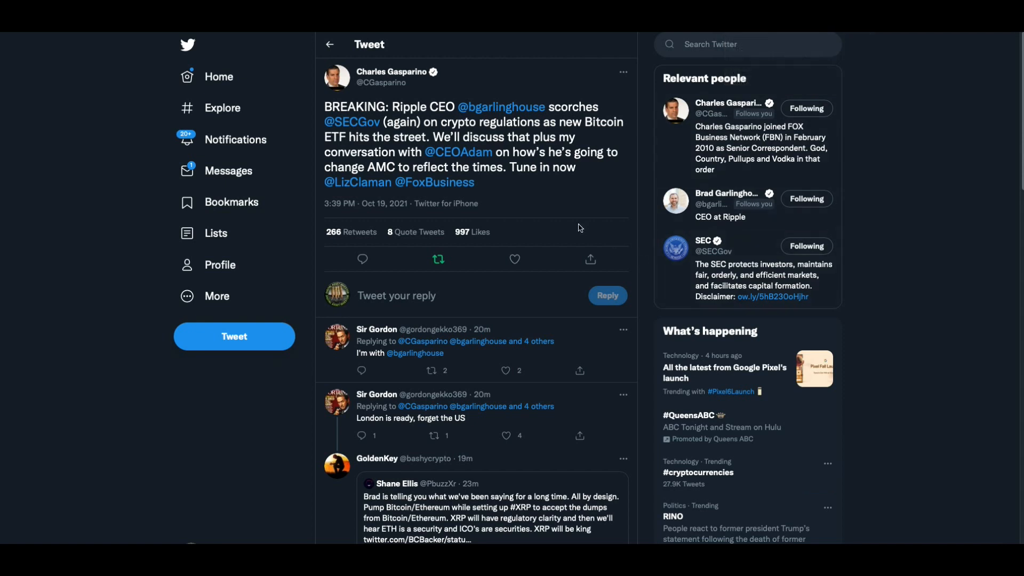
{"action": "mouse_move", "coordinate": [554, 211]}
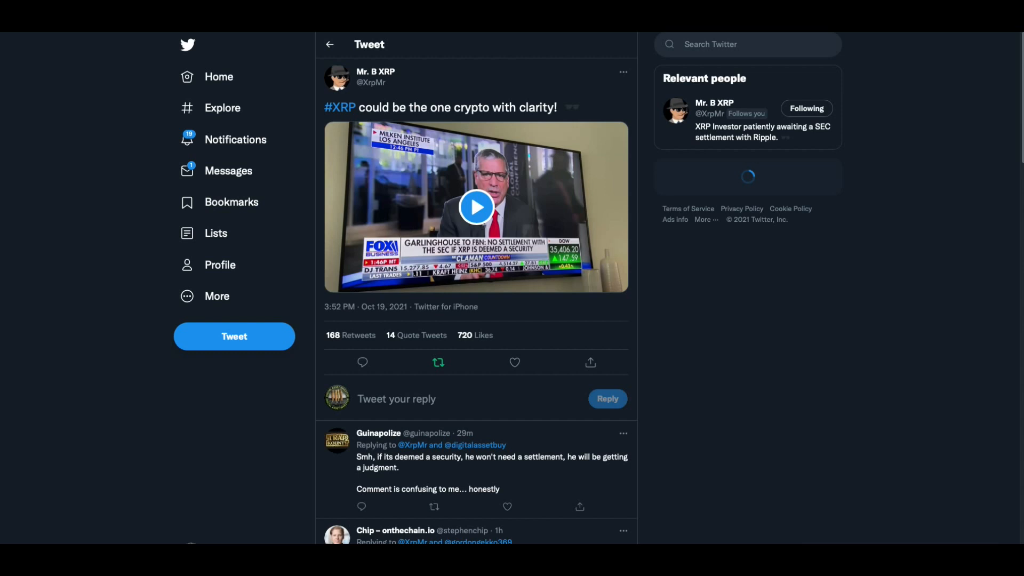
Step: Watch the Fox Business Garlinghouse clip to the end, then open the XRP holders sign-up tweet
{"action": "left_click", "coordinate": [476, 207]}
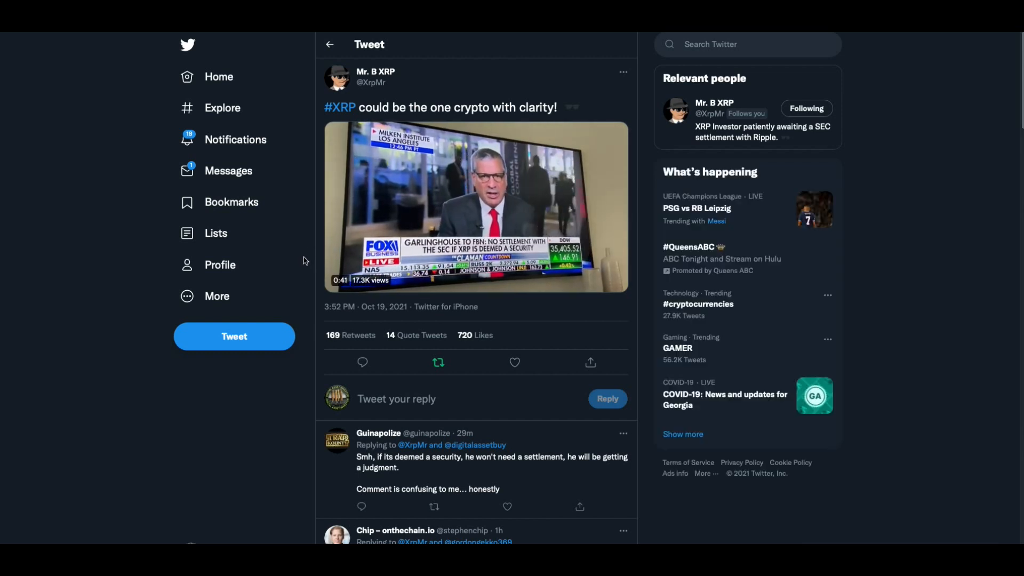
{"action": "left_click", "coordinate": [475, 207]}
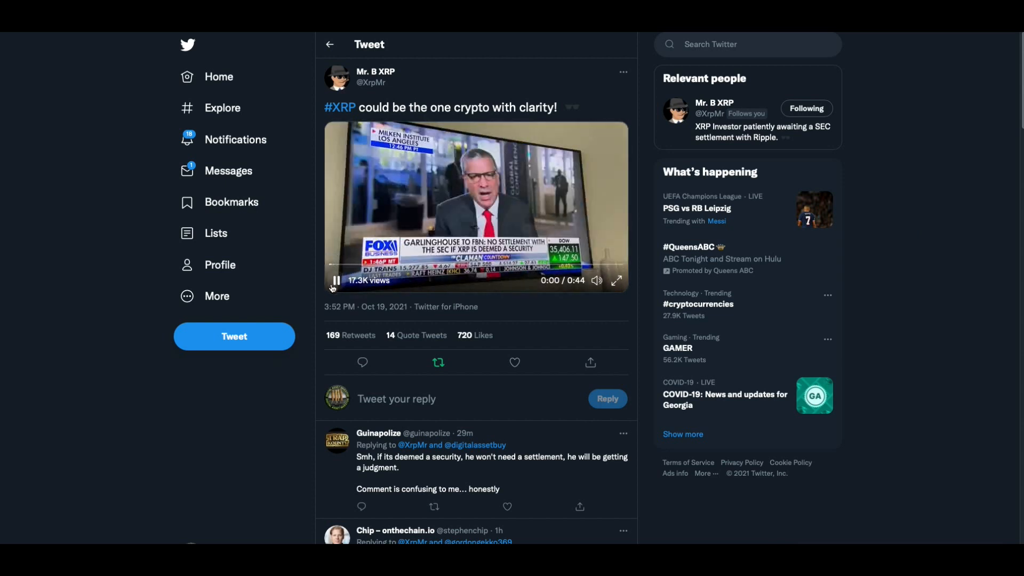
{"action": "left_click", "coordinate": [332, 280]}
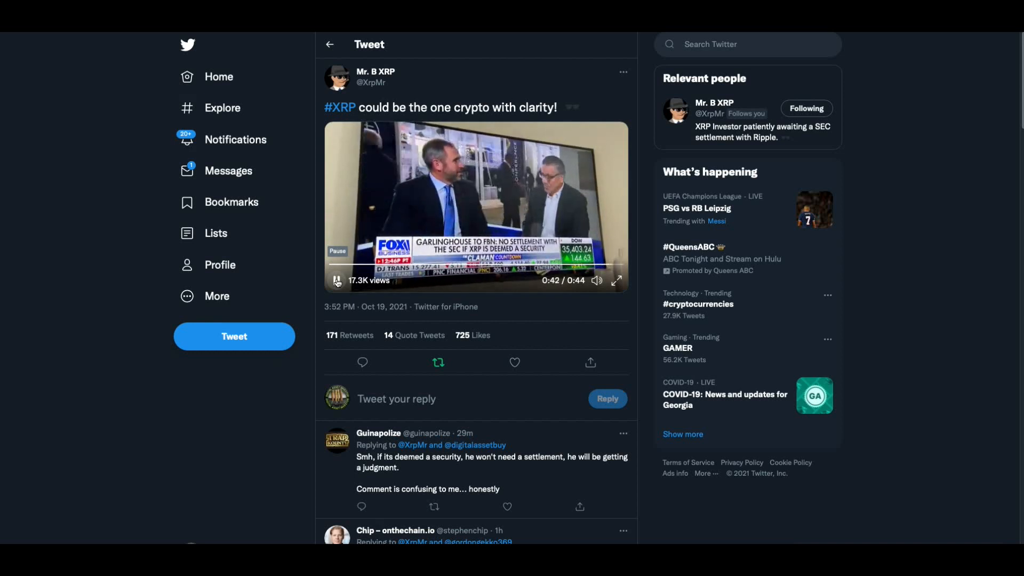
{"action": "left_click", "coordinate": [336, 280]}
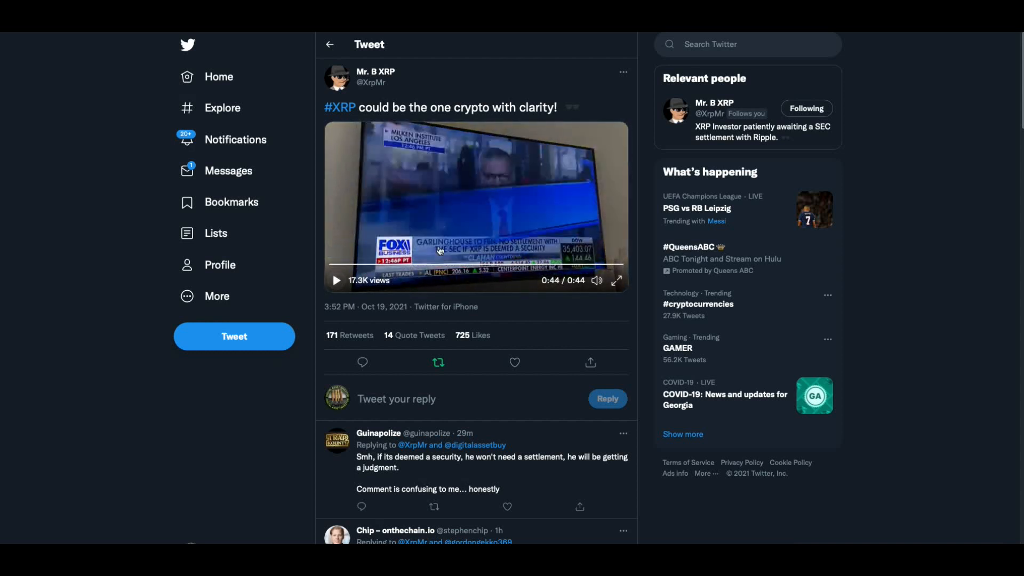
{"action": "mouse_move", "coordinate": [660, 158]}
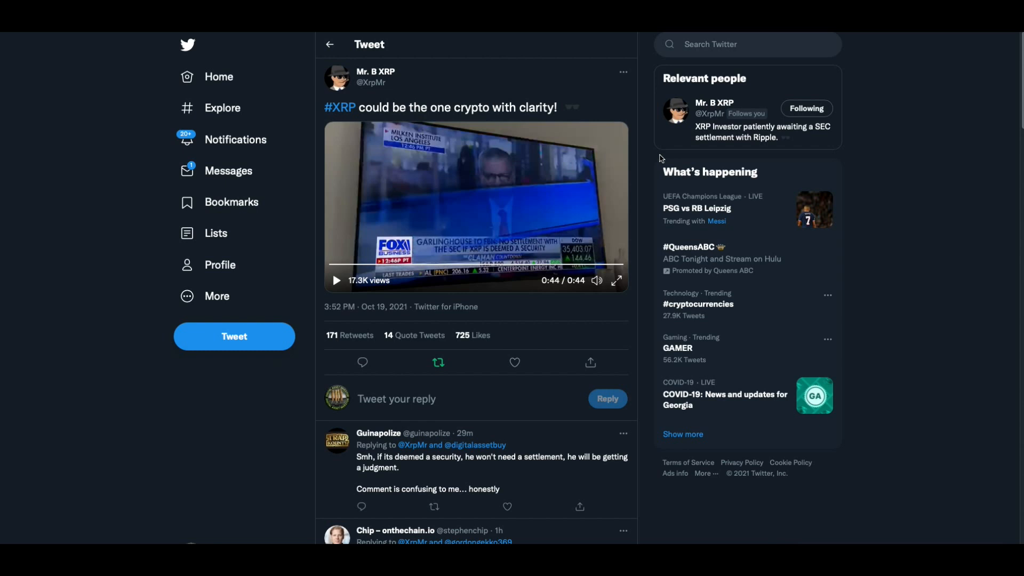
{"action": "left_click", "coordinate": [514, 363]}
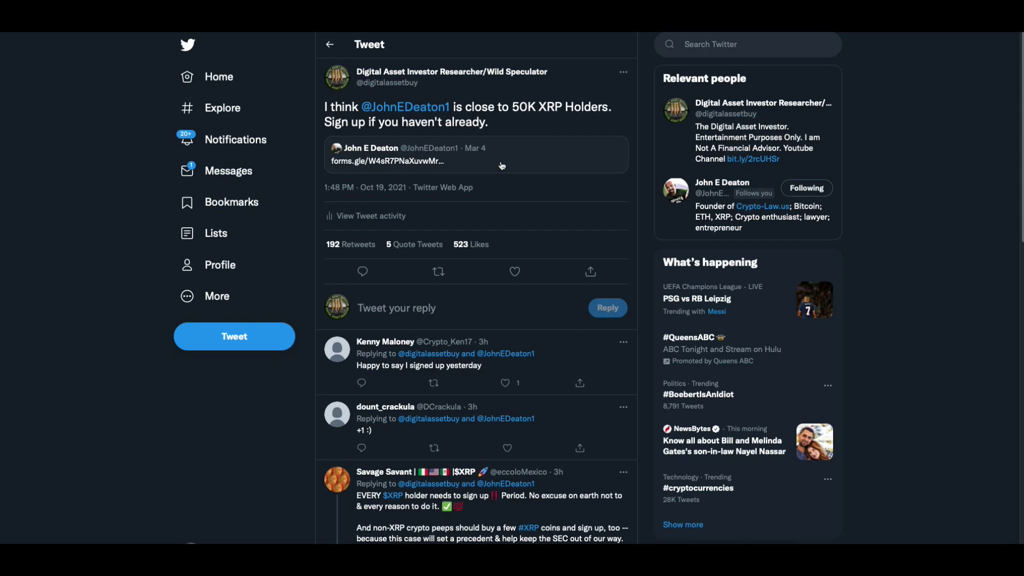
{"action": "mouse_move", "coordinate": [448, 166]}
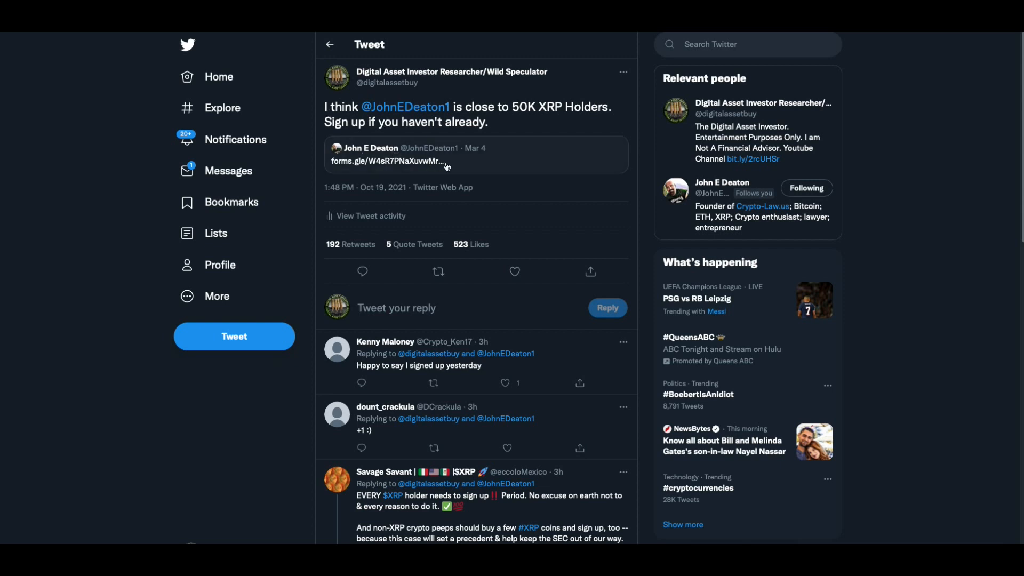
{"action": "mouse_move", "coordinate": [468, 172]}
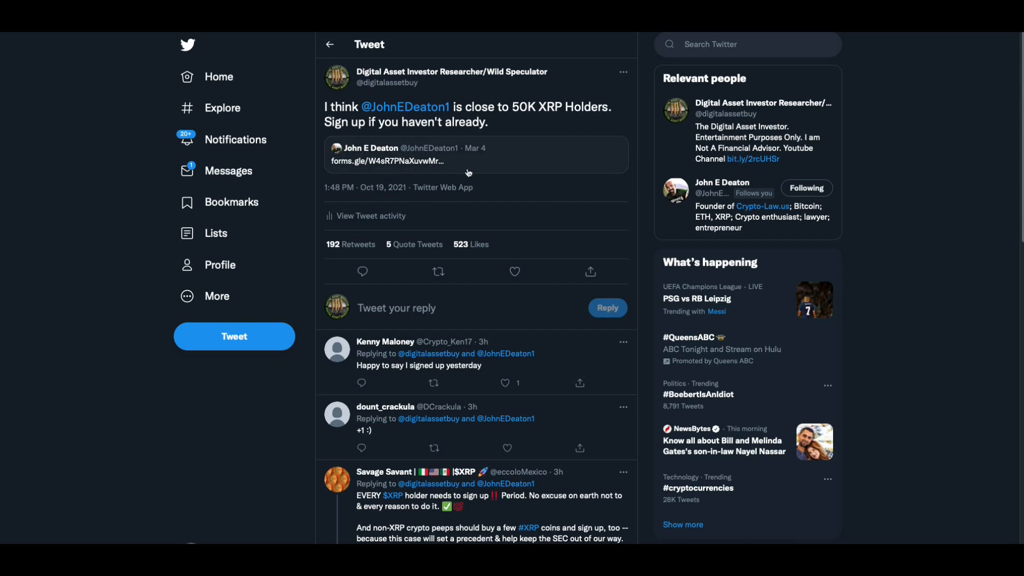
{"action": "left_click", "coordinate": [467, 154]}
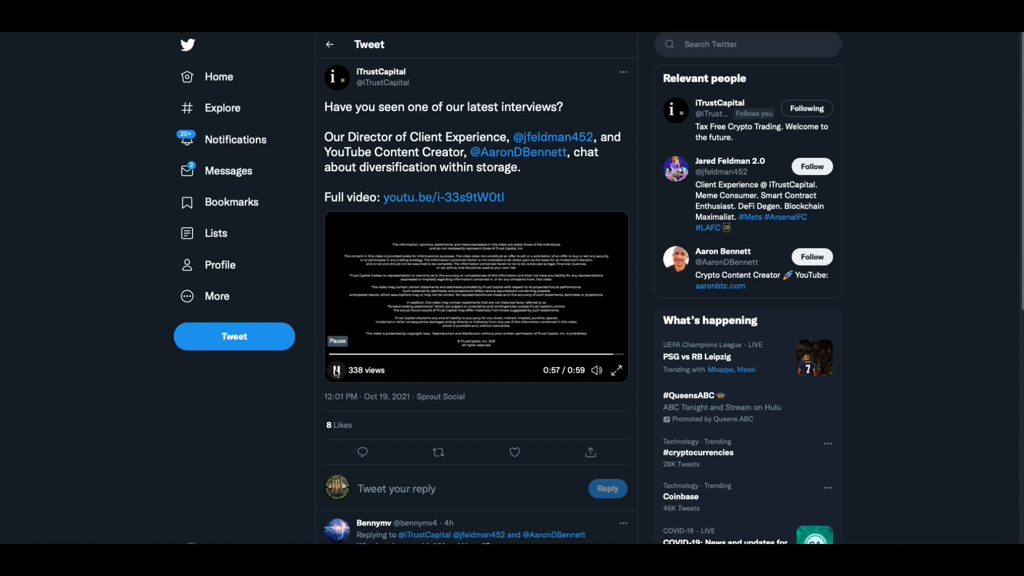
Step: Pause the iTrustCapital diversification interview at 0:58 of 0:59
{"action": "left_click", "coordinate": [337, 370]}
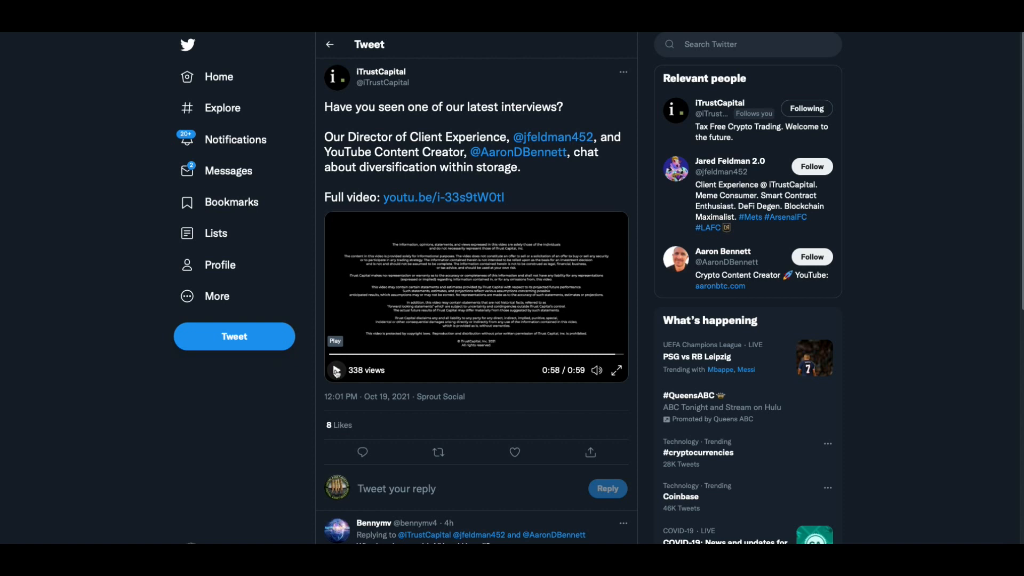